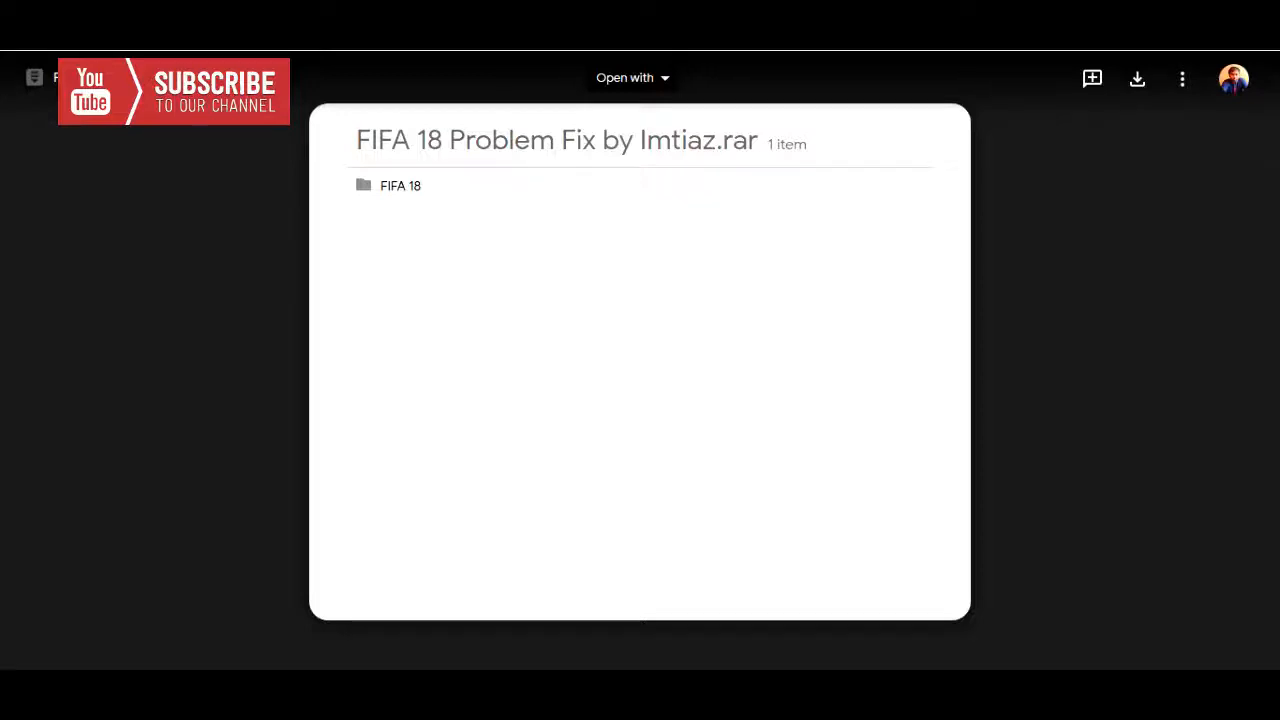
- From the IDM download list, open the folder holding the completed FIFA 18.rar download
right_click(684, 360)
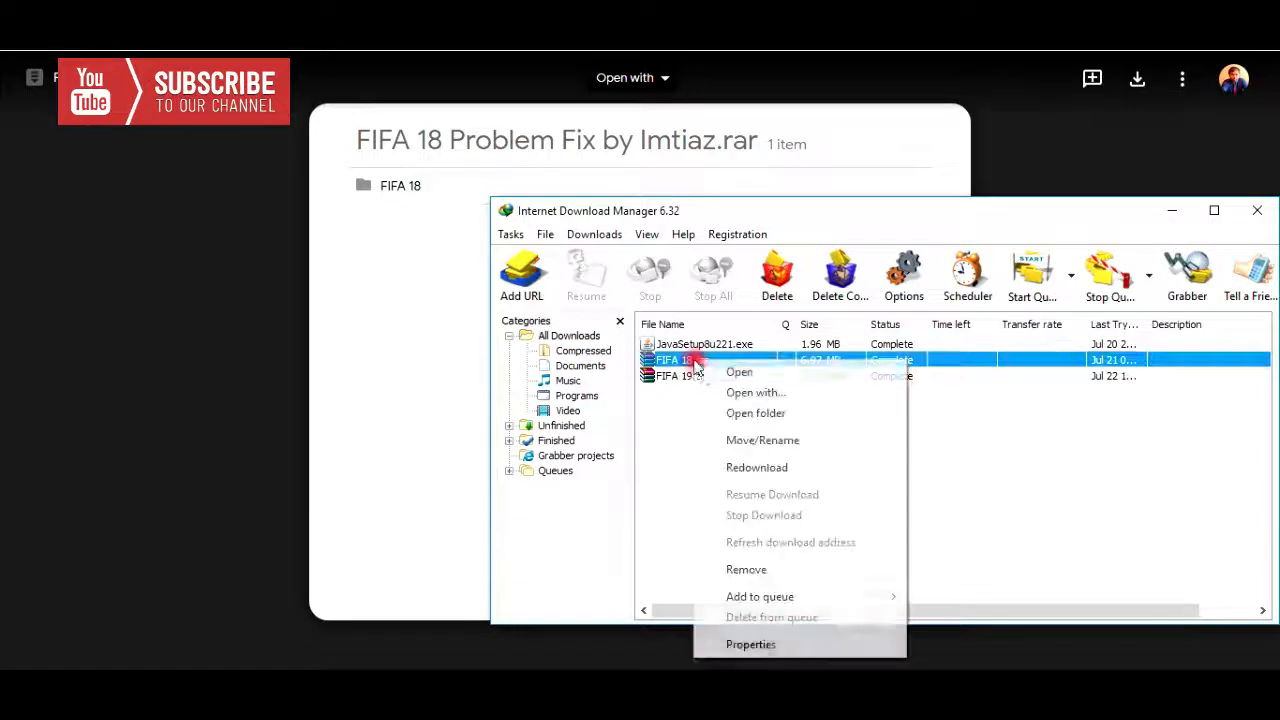
left_click(756, 412)
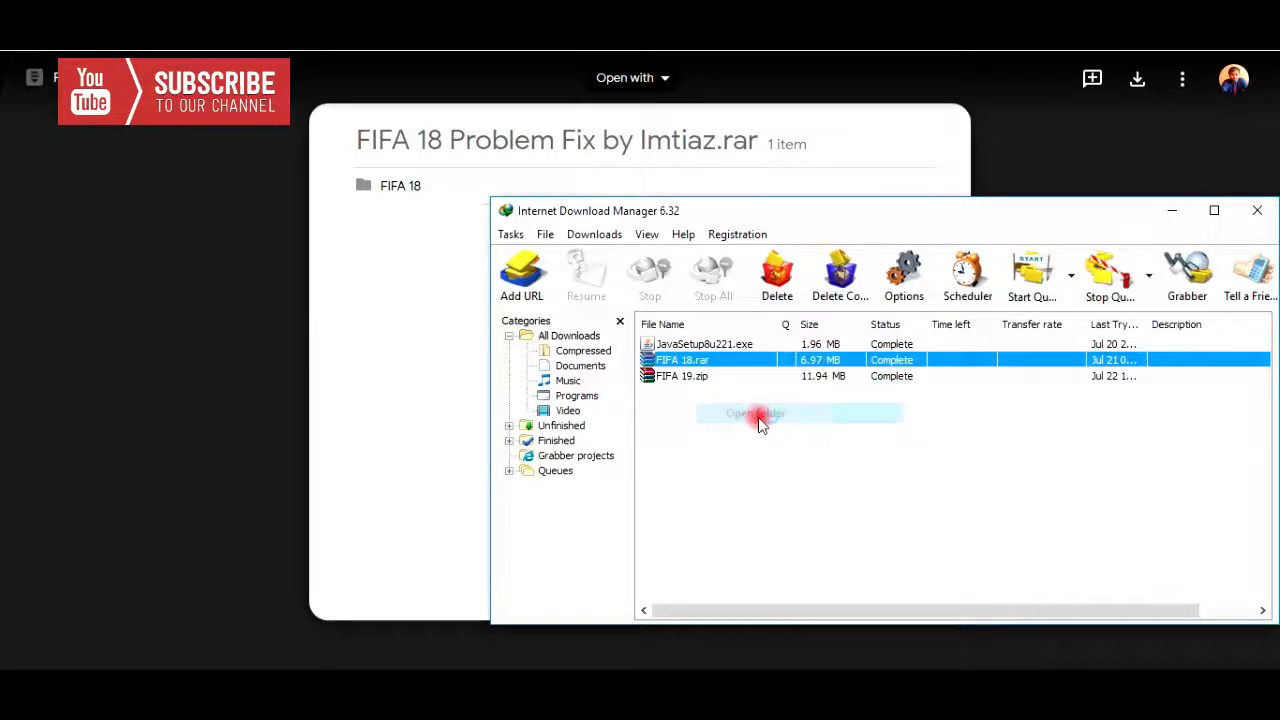
left_click(756, 412)
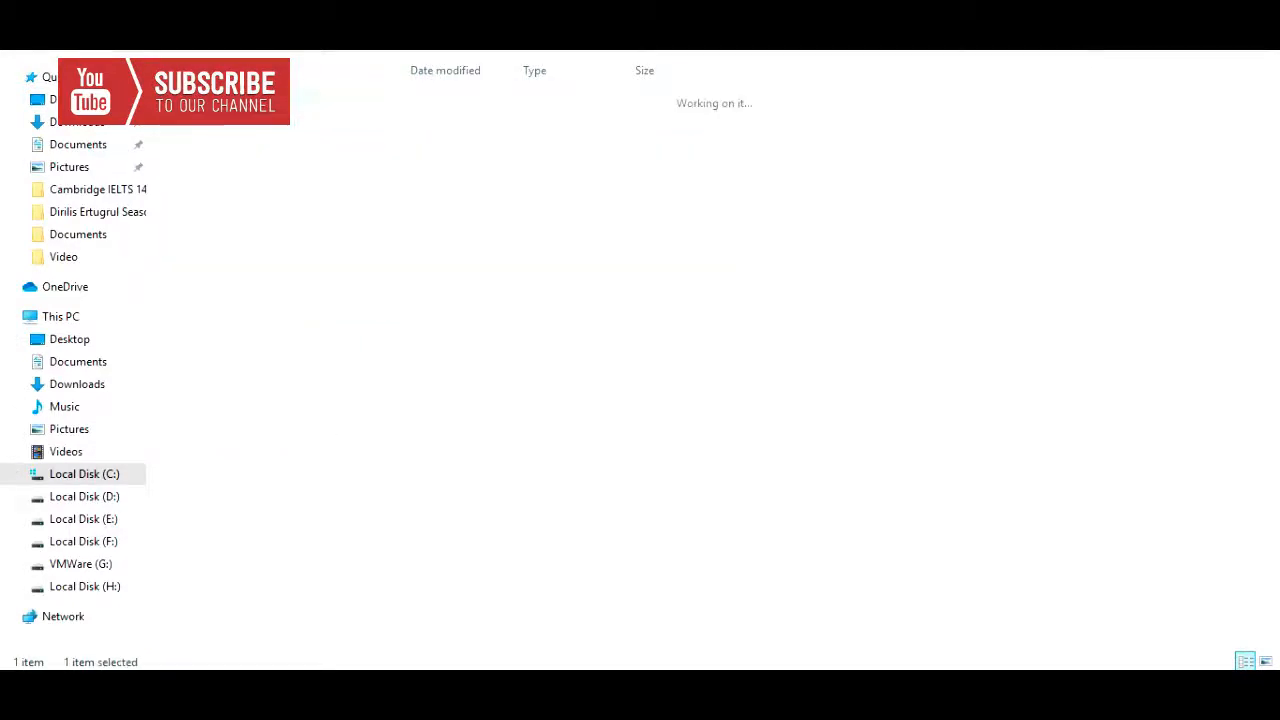
- Select all eight FIFA 18 settings folders and .ini files and copy them
left_click(84, 474)
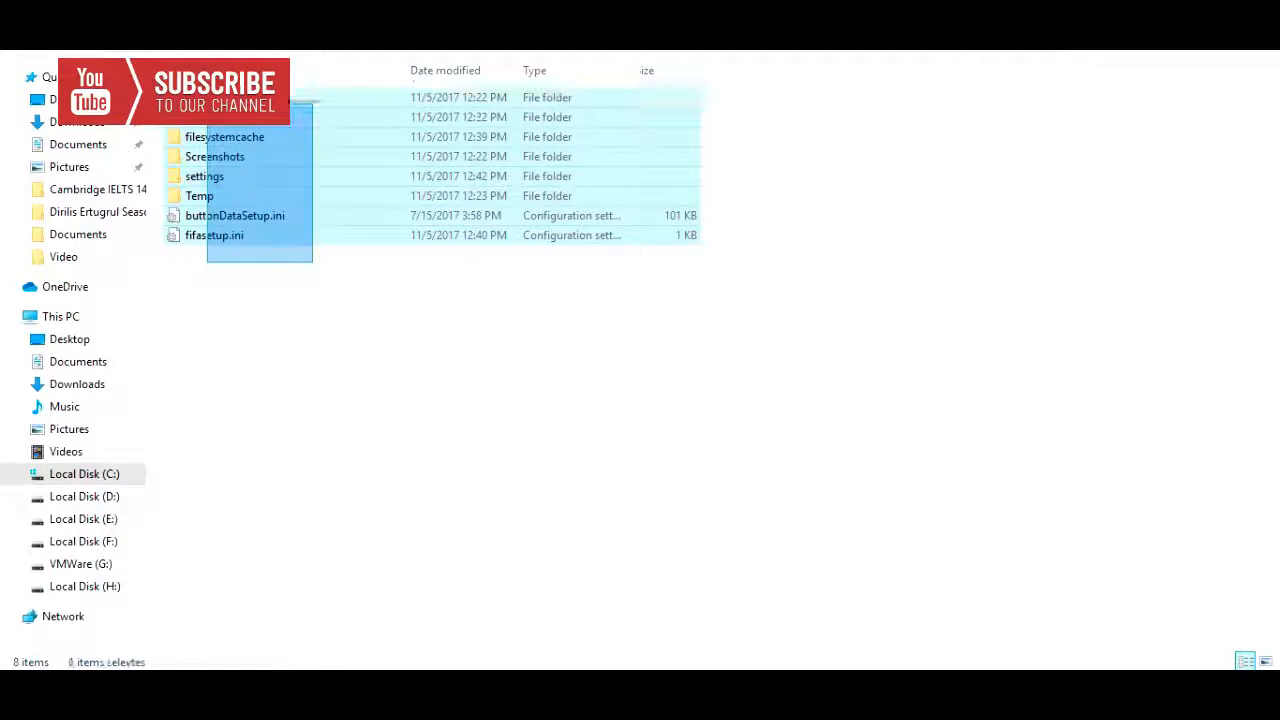
right_click(204, 176)
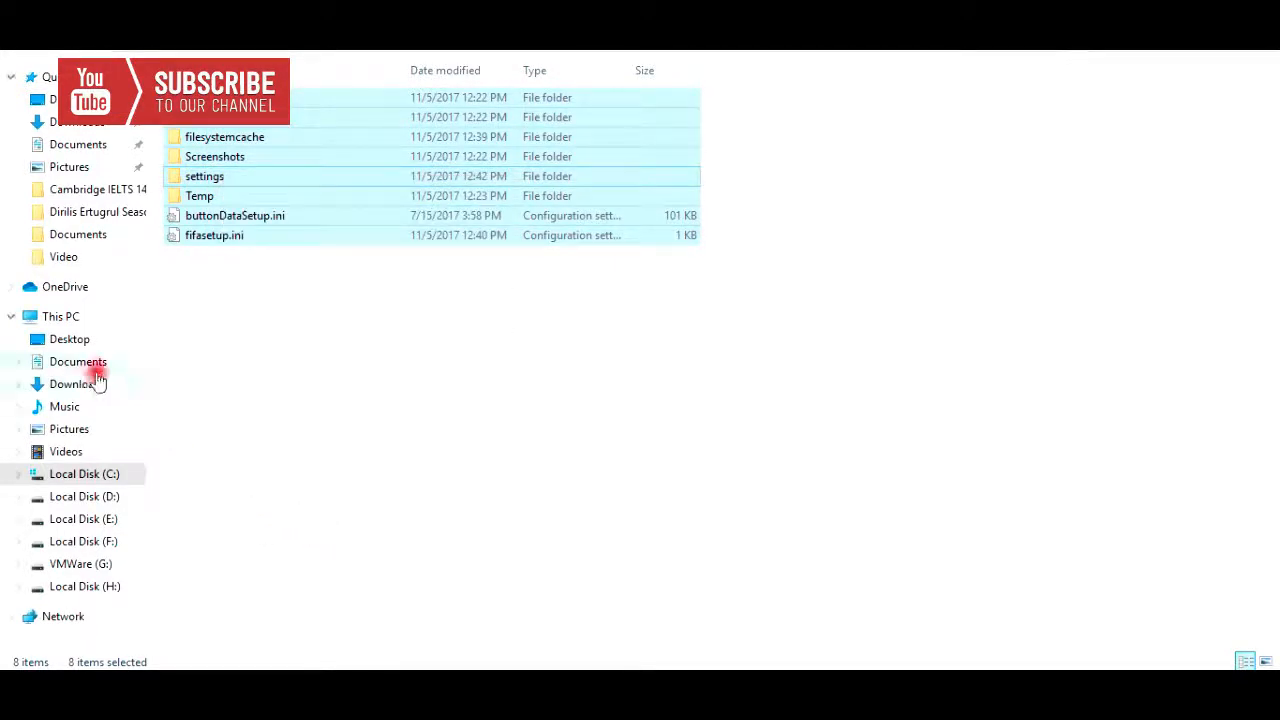
- Paste the copied FIFA 18 items into Documents\FIFA 19, raising the replace-or-skip prompt for three duplicates
left_click(78, 362)
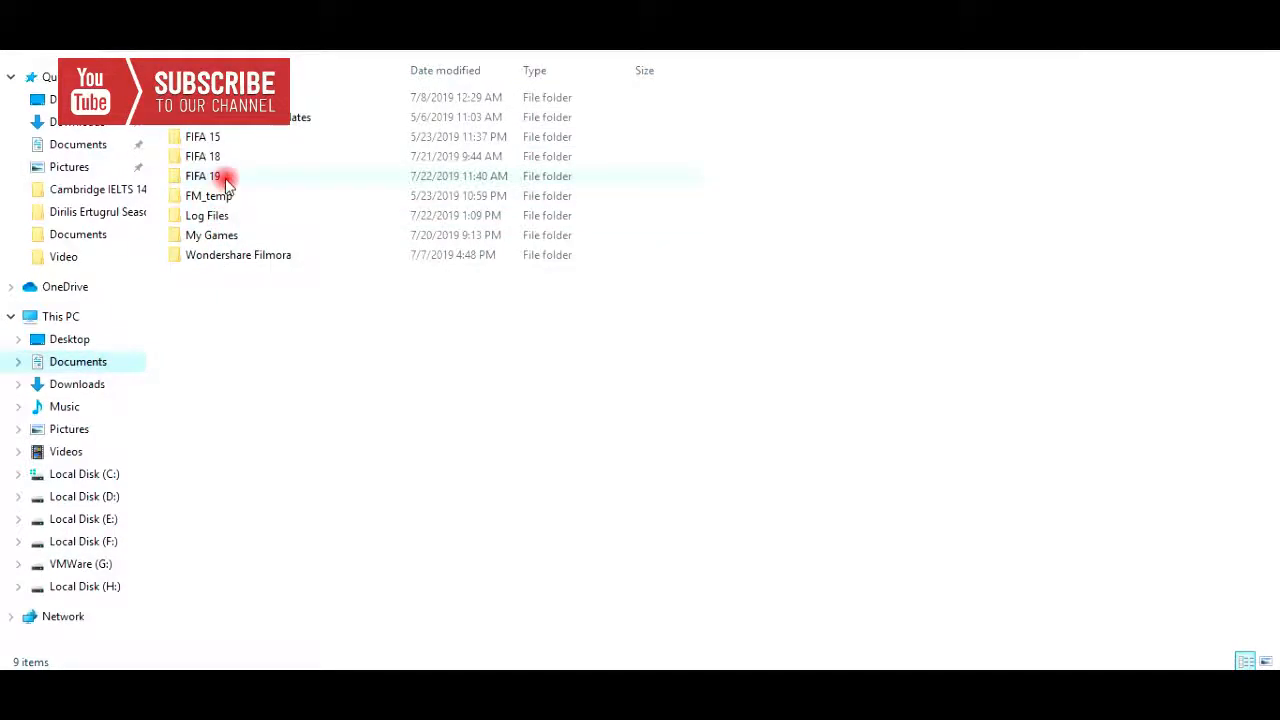
mouse_move(228, 180)
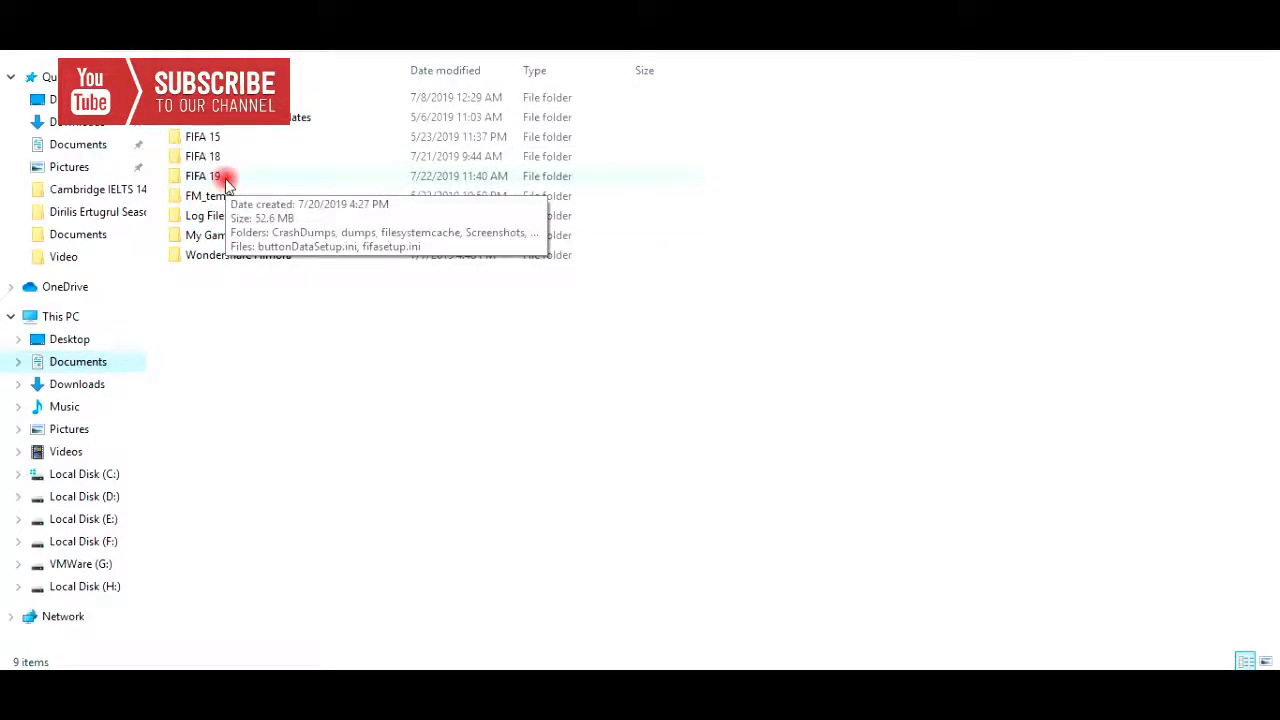
double_click(204, 176)
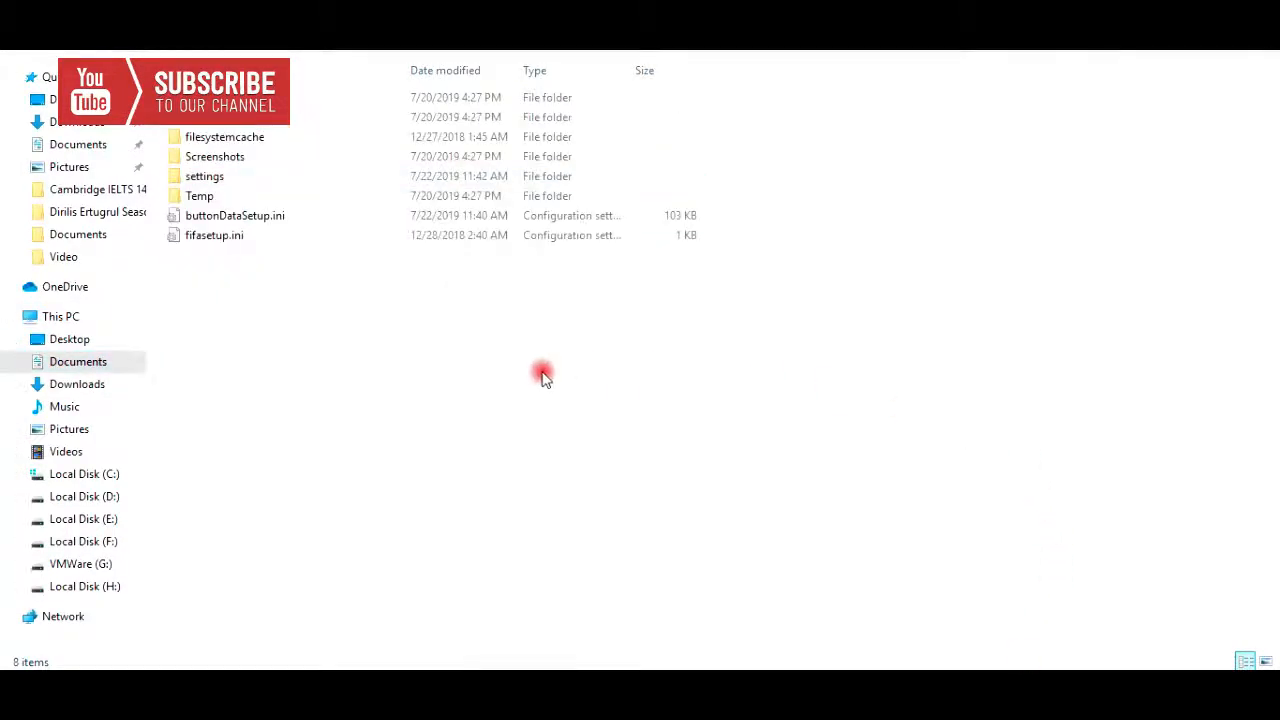
right_click(544, 376)
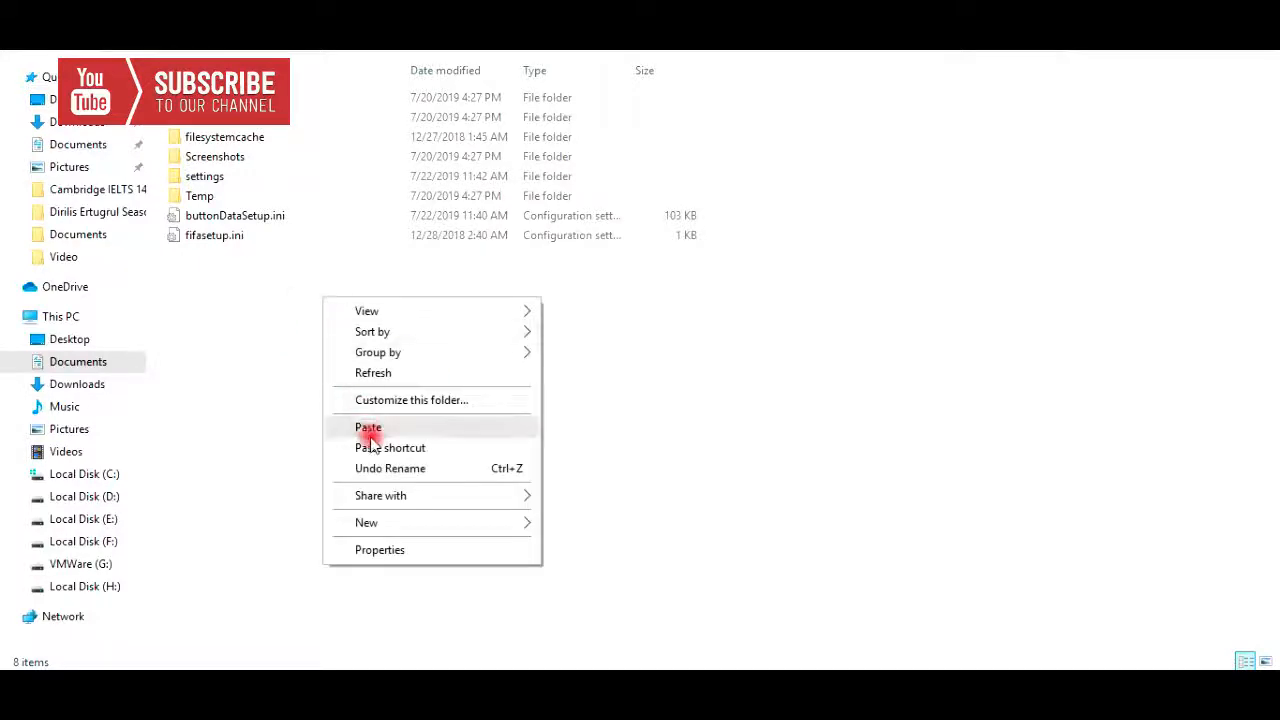
left_click(368, 428)
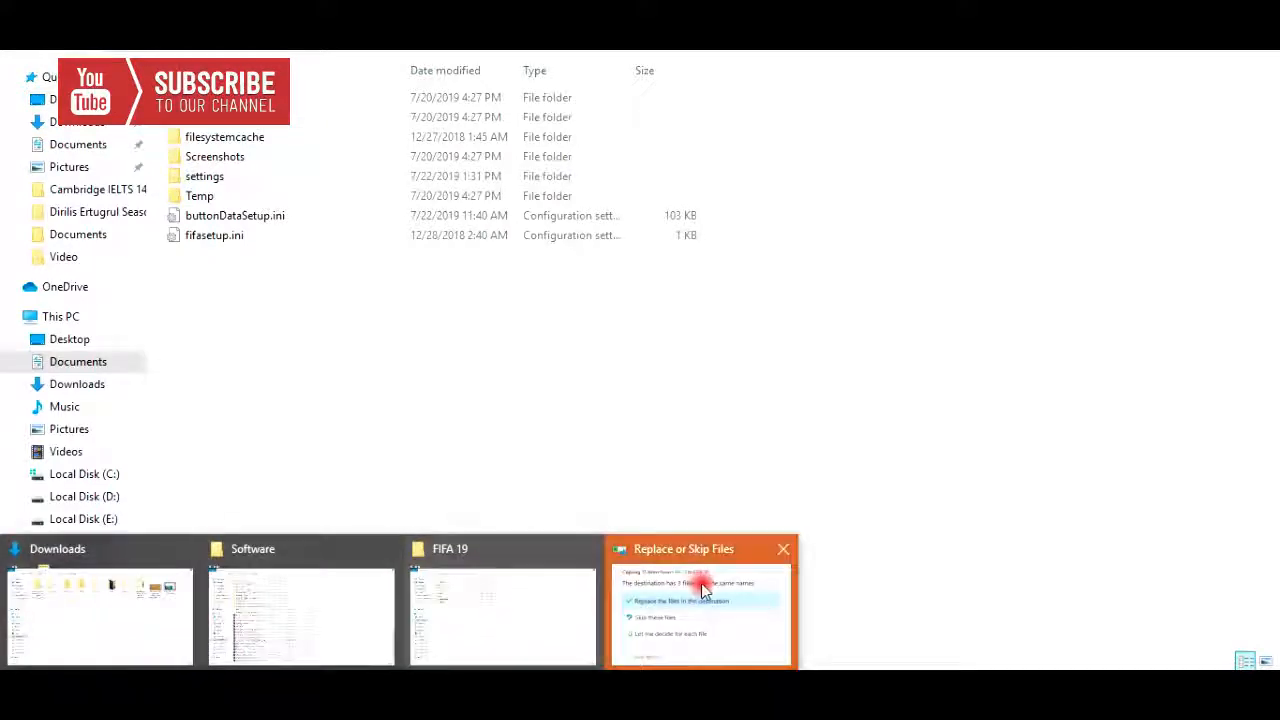
left_click(702, 584)
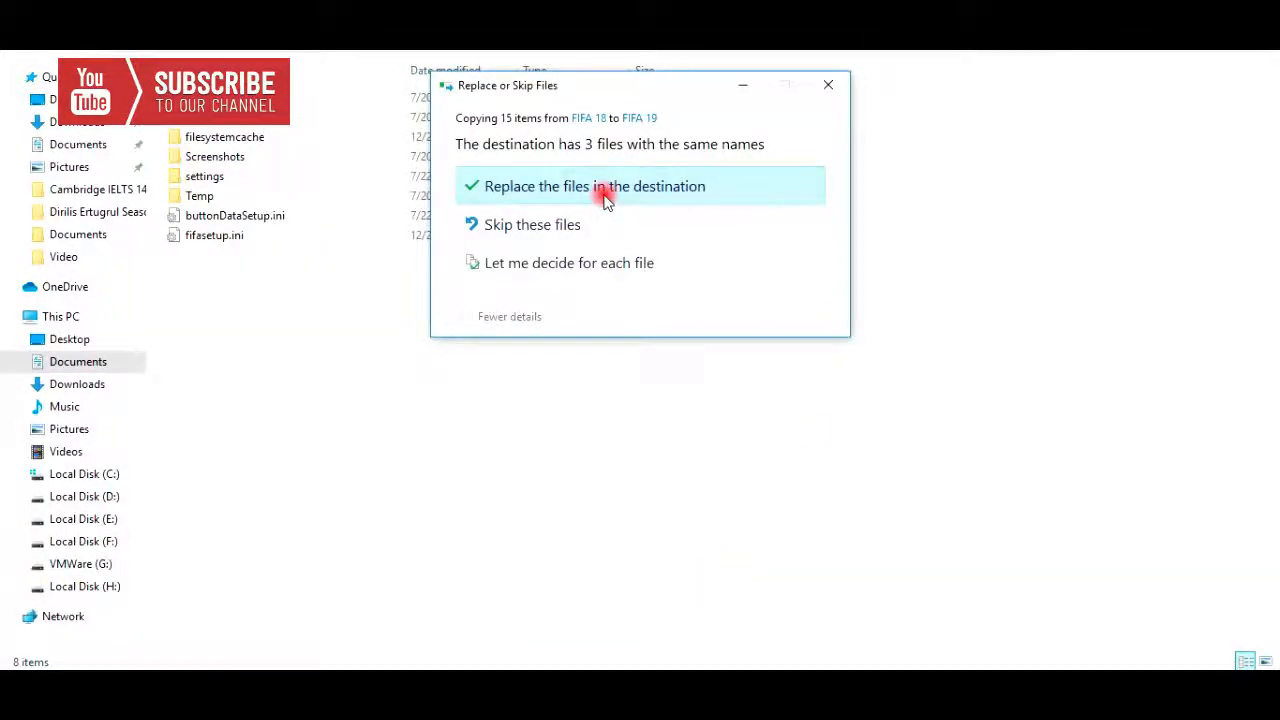